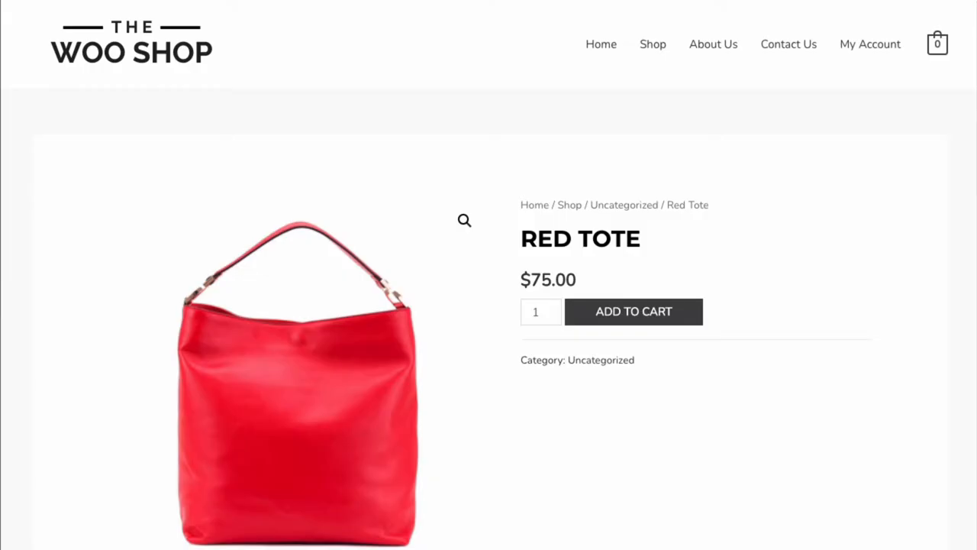
Step: Browse the shop page and go to the Red Tote product
scroll(down, 3)
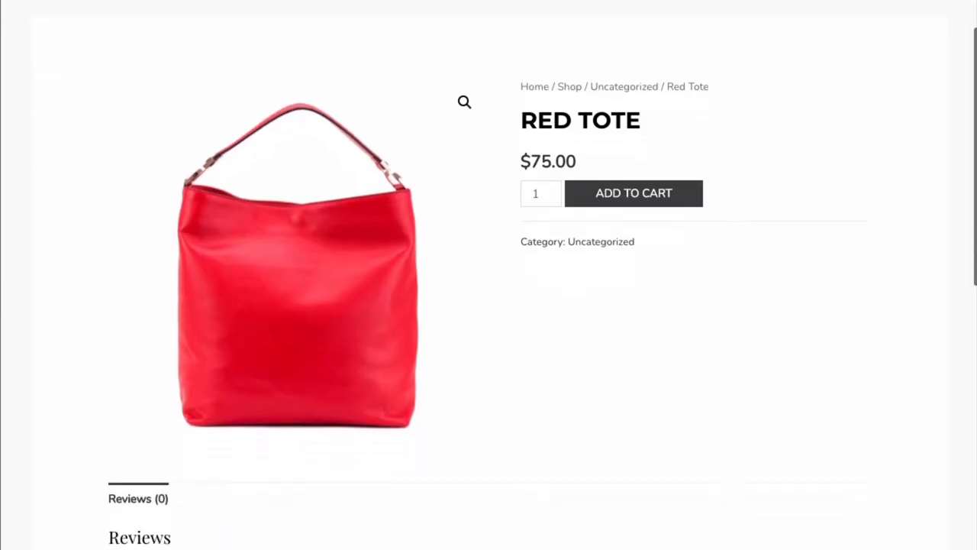
scroll(down, 3)
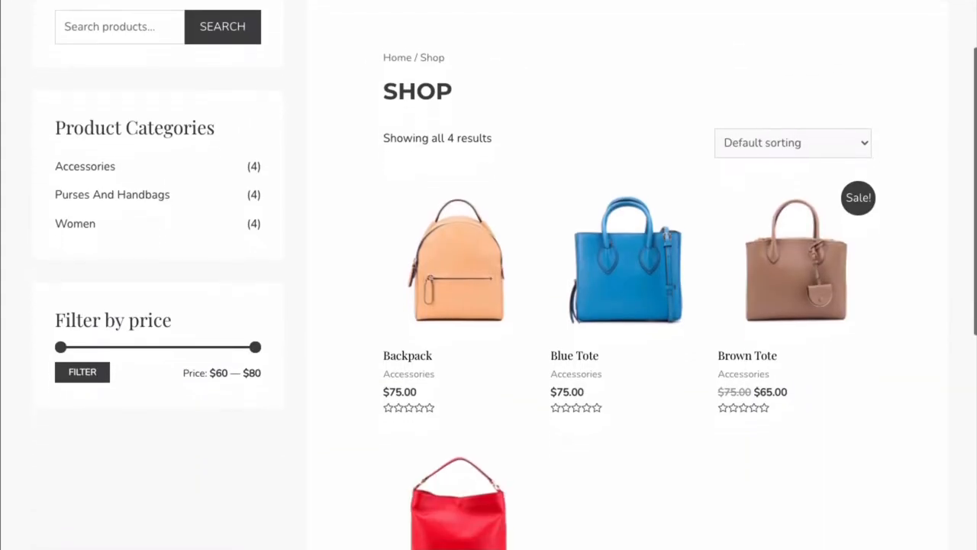
scroll(down, 3)
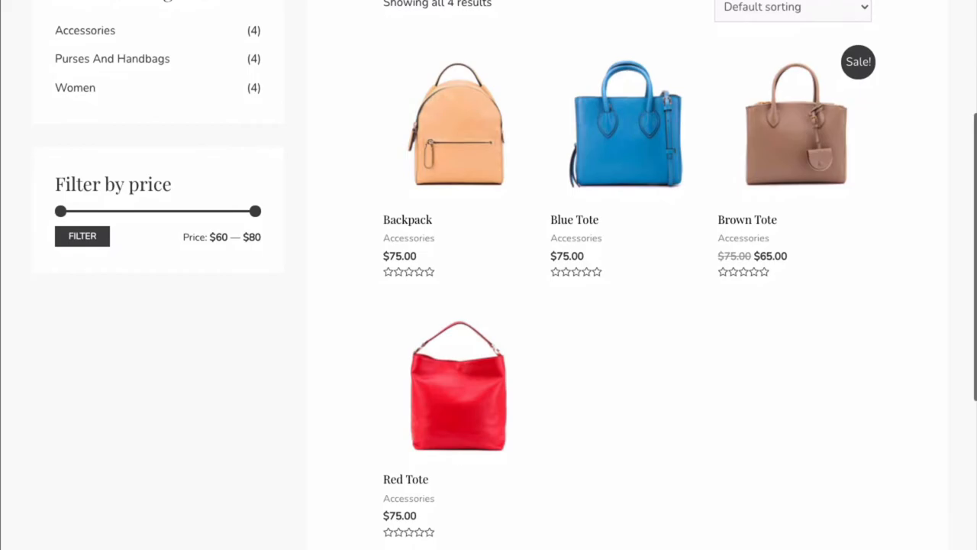
click(458, 385)
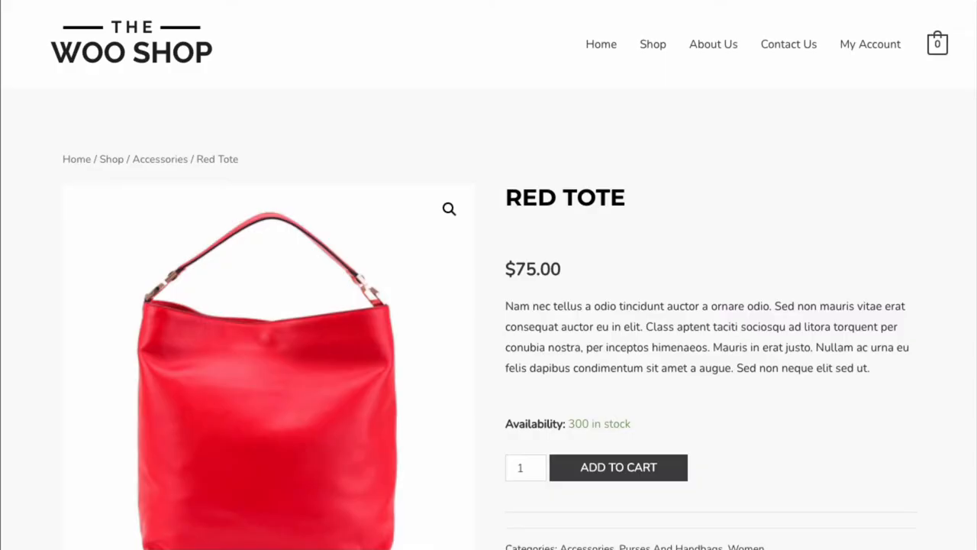
Step: Look through the Red Tote's description and Related products section
scroll(down, 3)
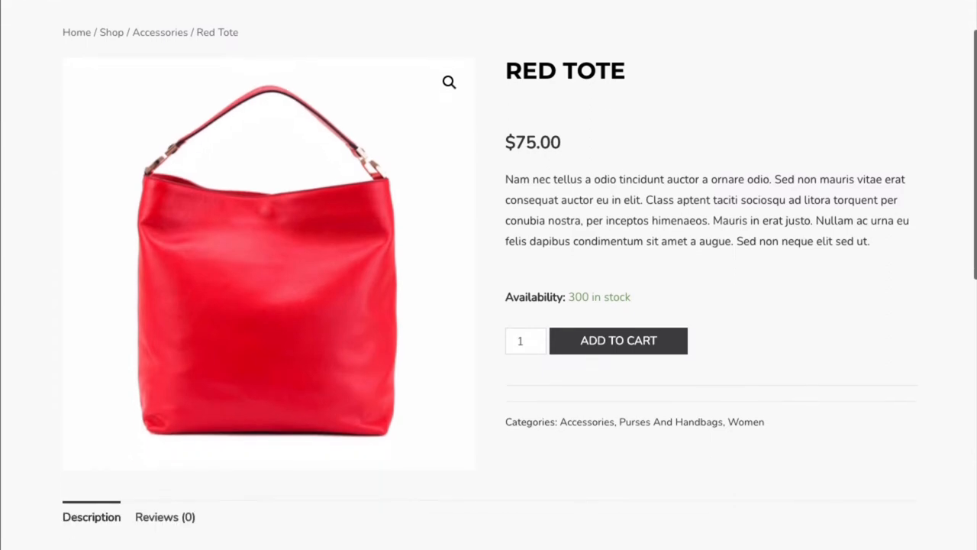
scroll(down, 3)
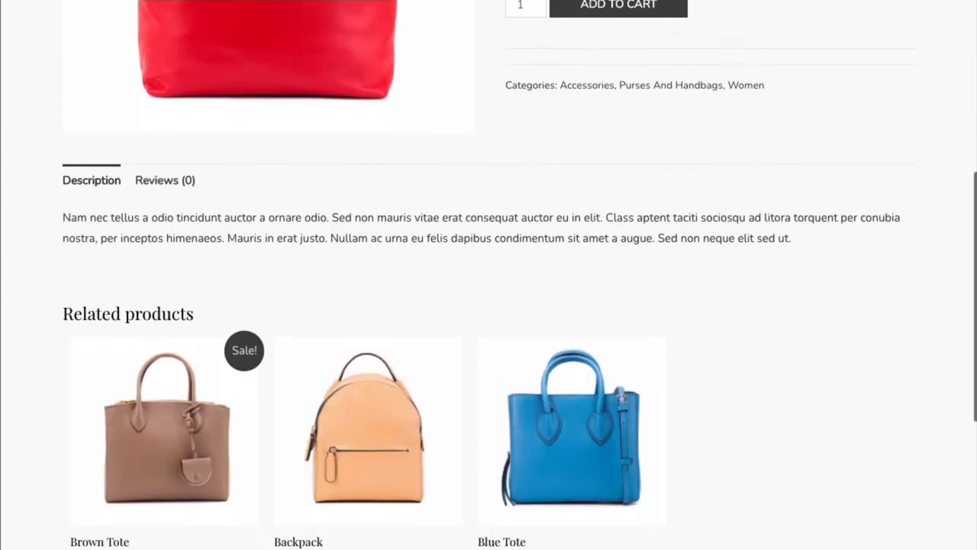
scroll(up, 3)
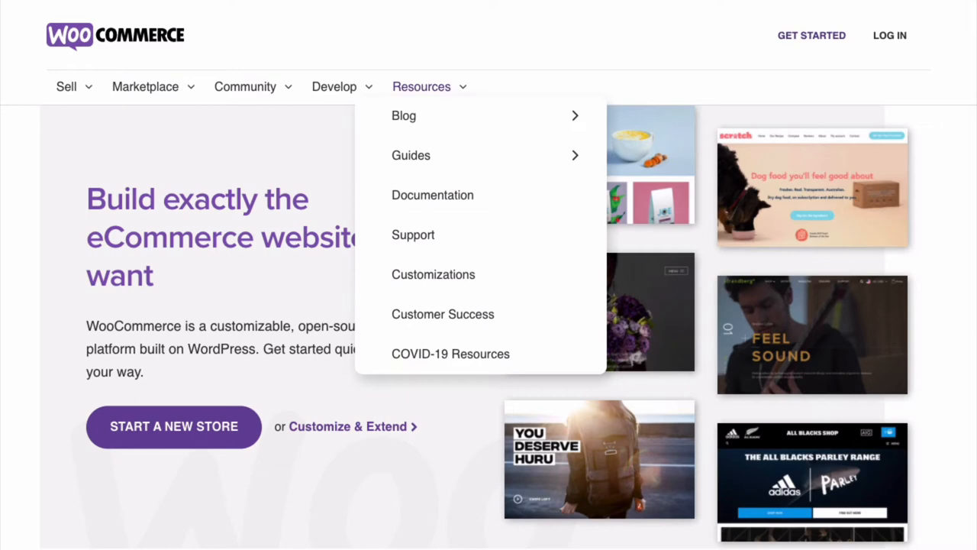
mouse_move(432, 196)
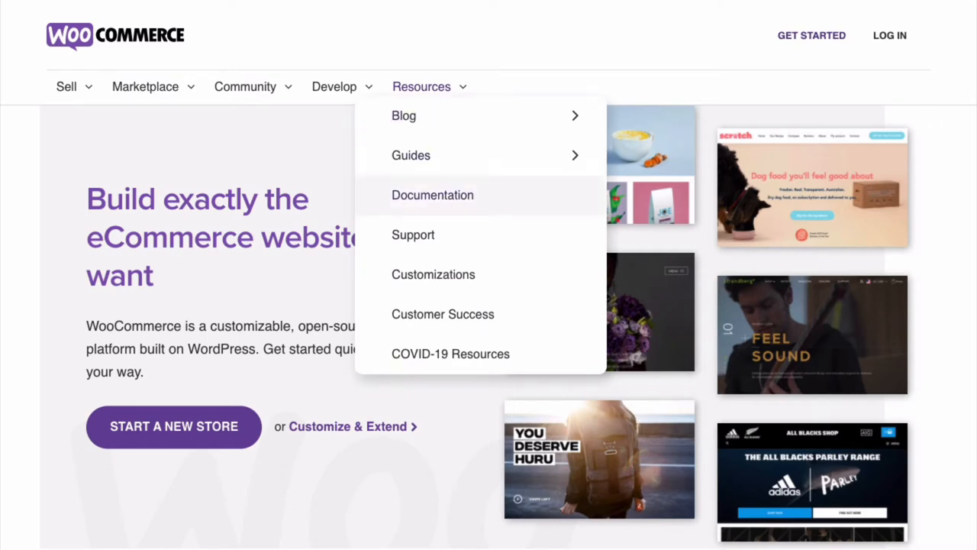
Step: View the WooCommerce documentation and its Getting Started topics list
click(432, 195)
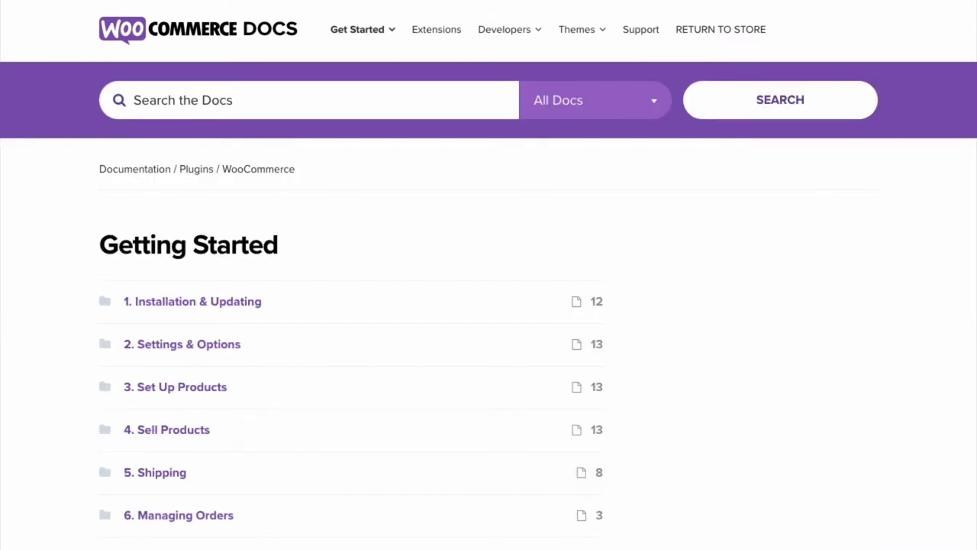
scroll(down, 3)
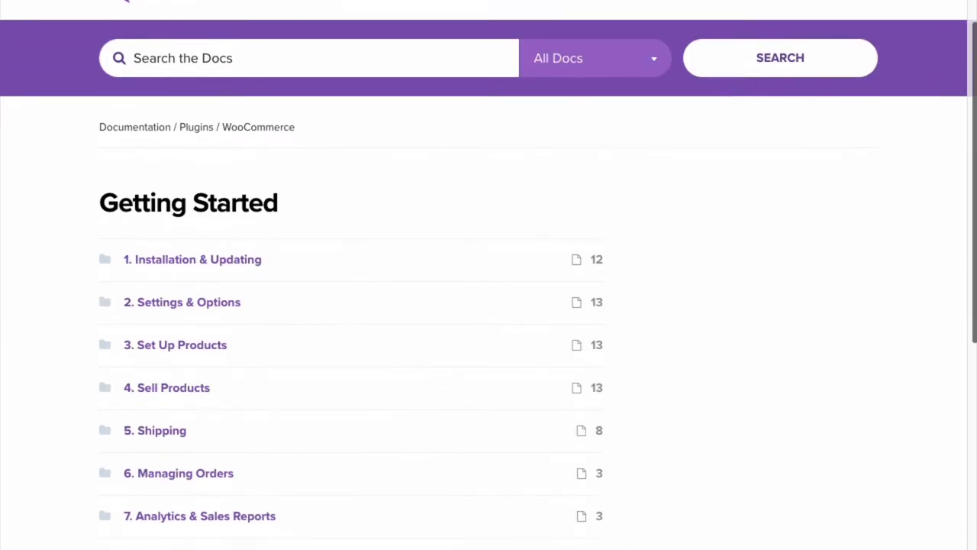
scroll(down, 3)
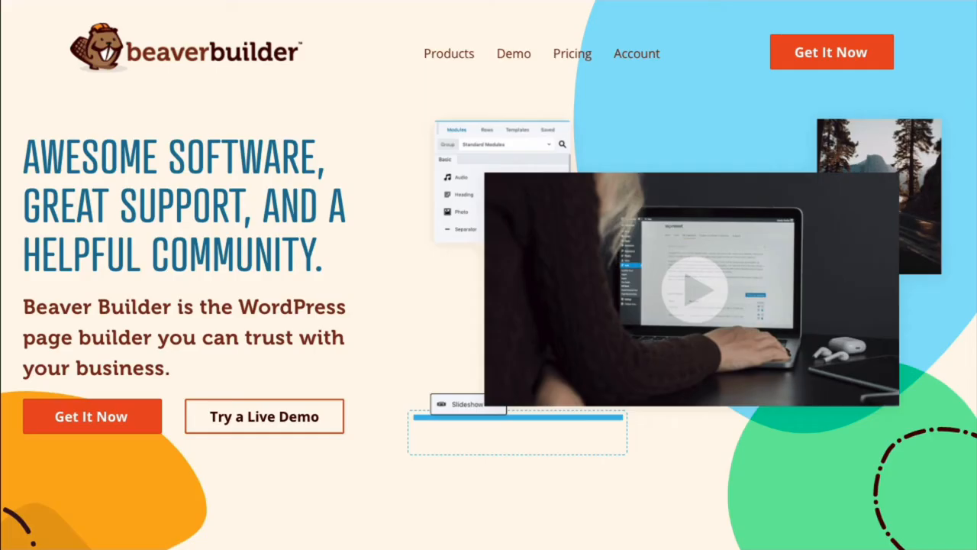
Step: Go to the Beaver Builder account to download bb-plugin-pro.zip and bb-theme-builder.zip
click(637, 52)
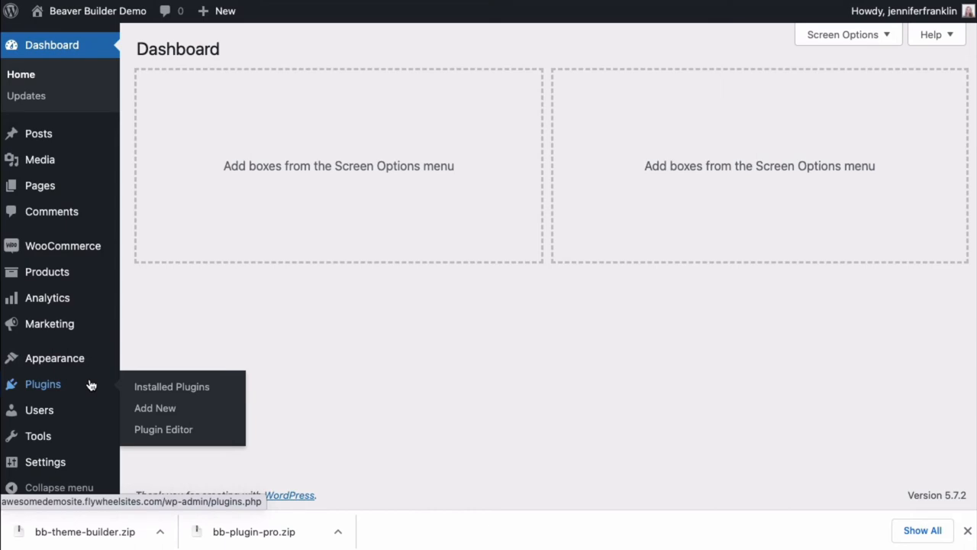
Step: Upload, install and activate the Beaver Builder Pro plugin from bb-plugin-pro.zip
click(171, 386)
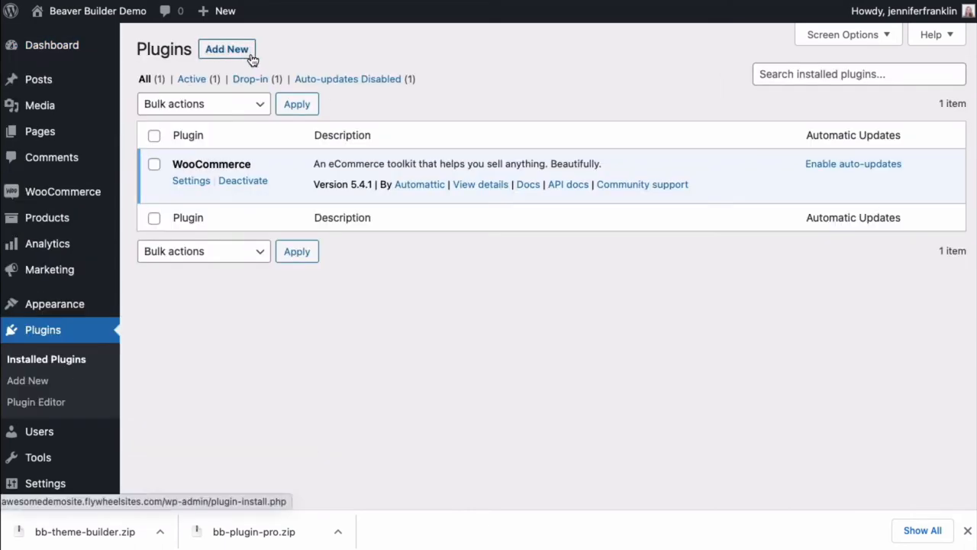
click(226, 49)
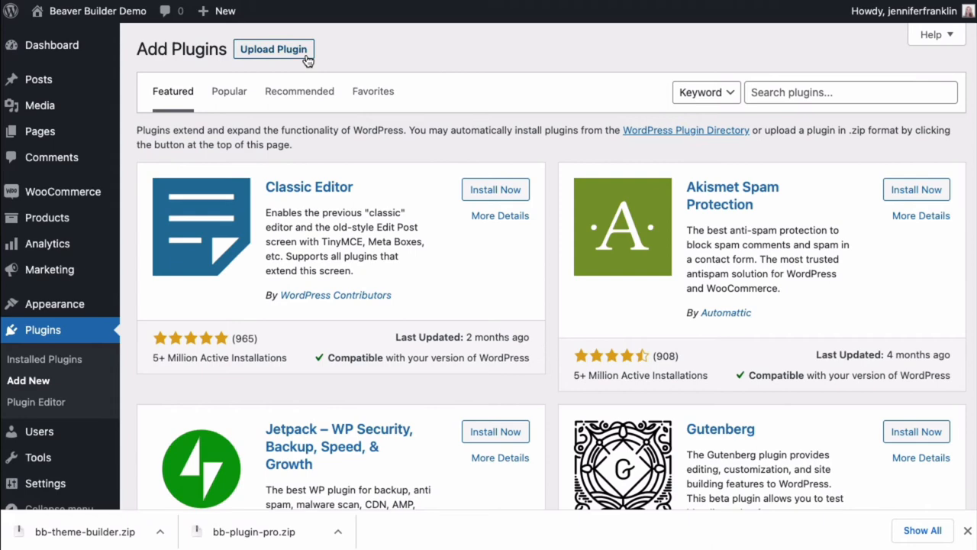
click(273, 49)
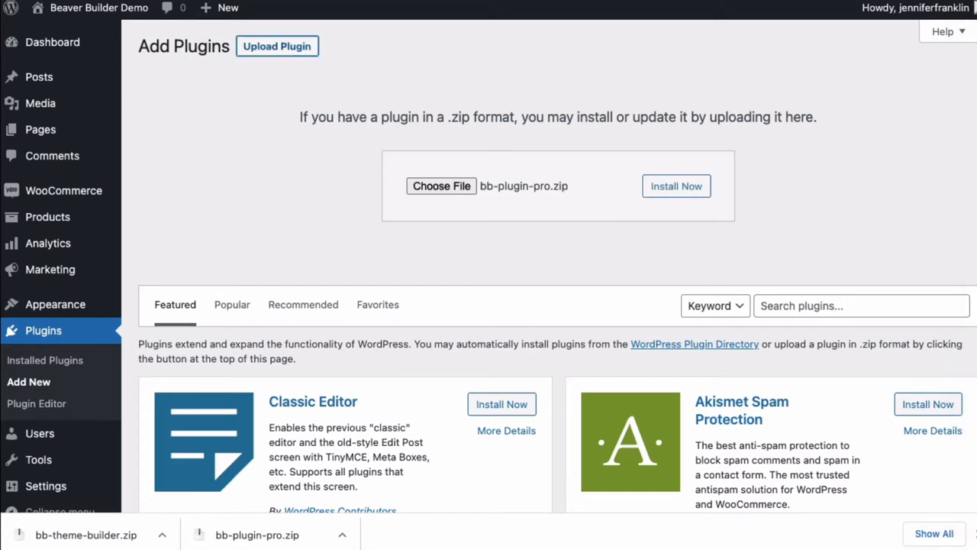
click(675, 186)
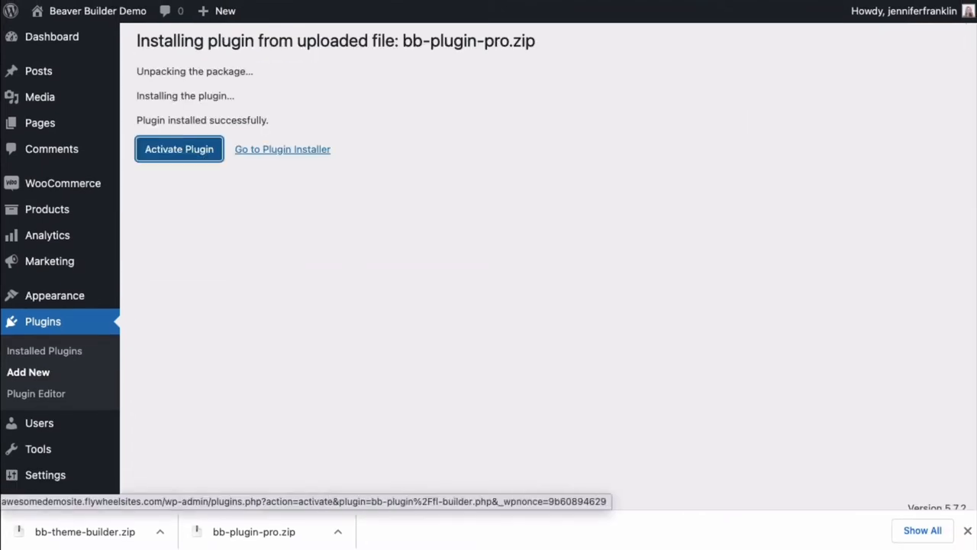
click(281, 150)
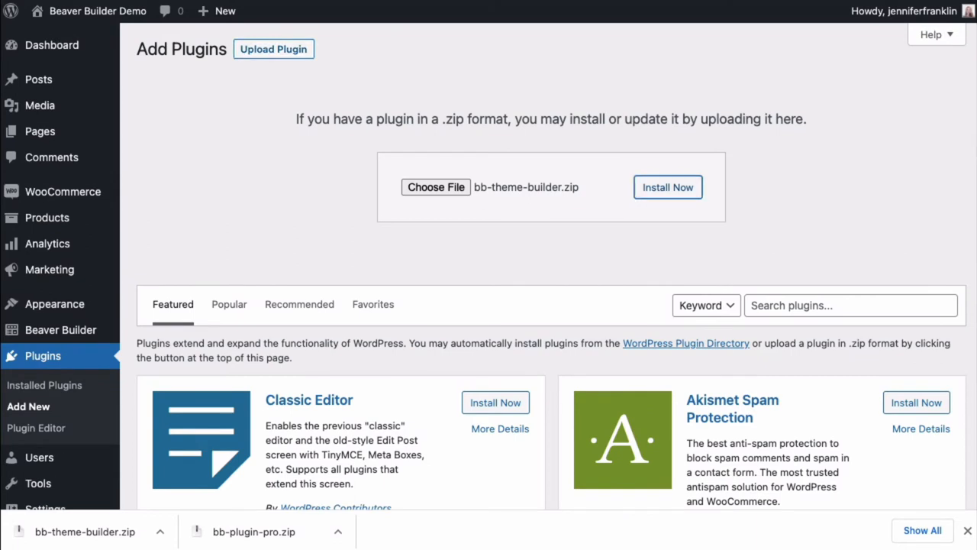
Step: Install the Beaver Themer plugin from bb-theme-builder.zip
click(667, 186)
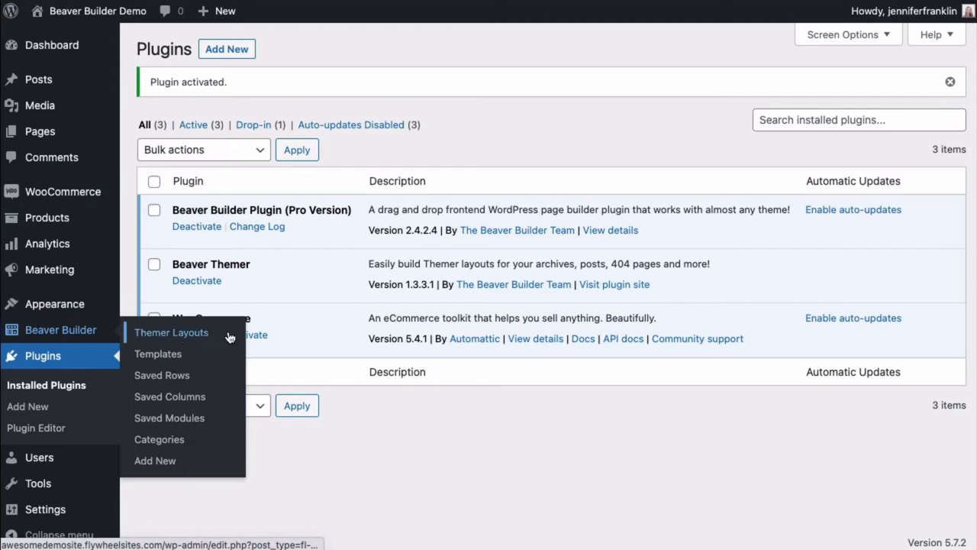
mouse_move(232, 335)
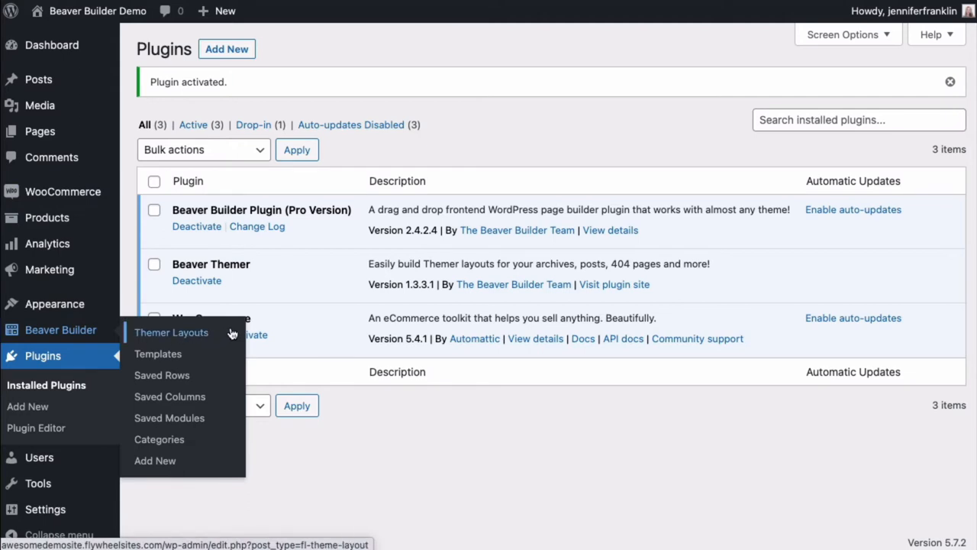
Step: Create a themer layout titled 'WooCommerce Single Product Page' with layout Singular
click(171, 333)
text(WooCommerce Sin)
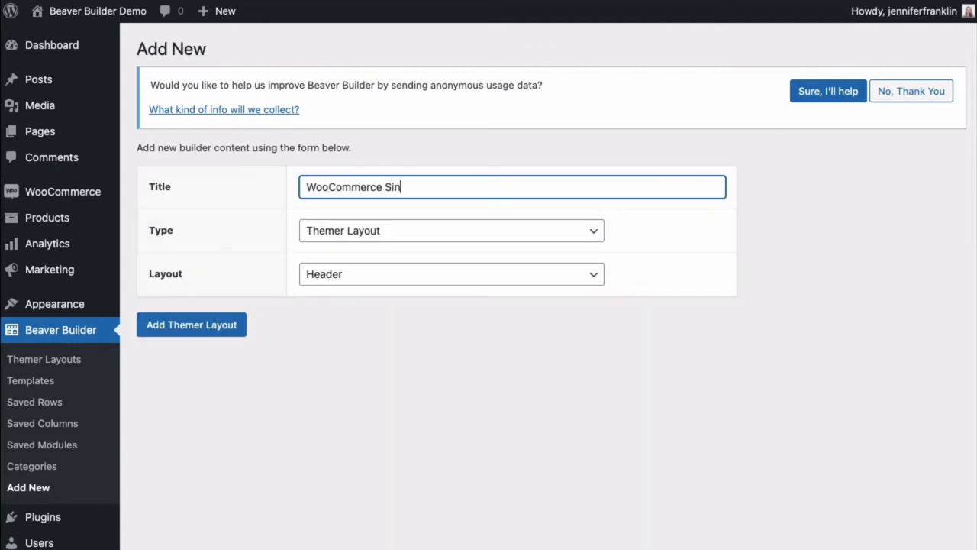
text(gle Product Page)
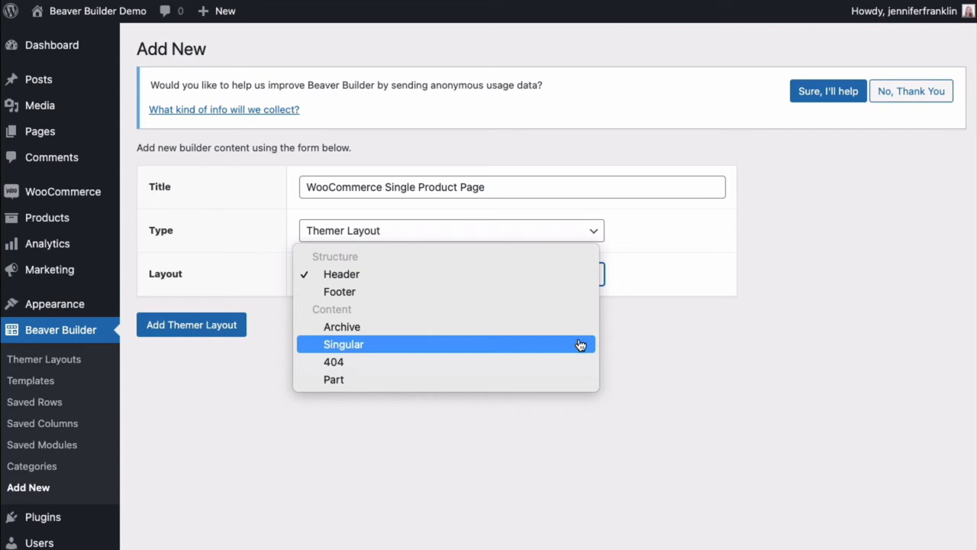
click(343, 344)
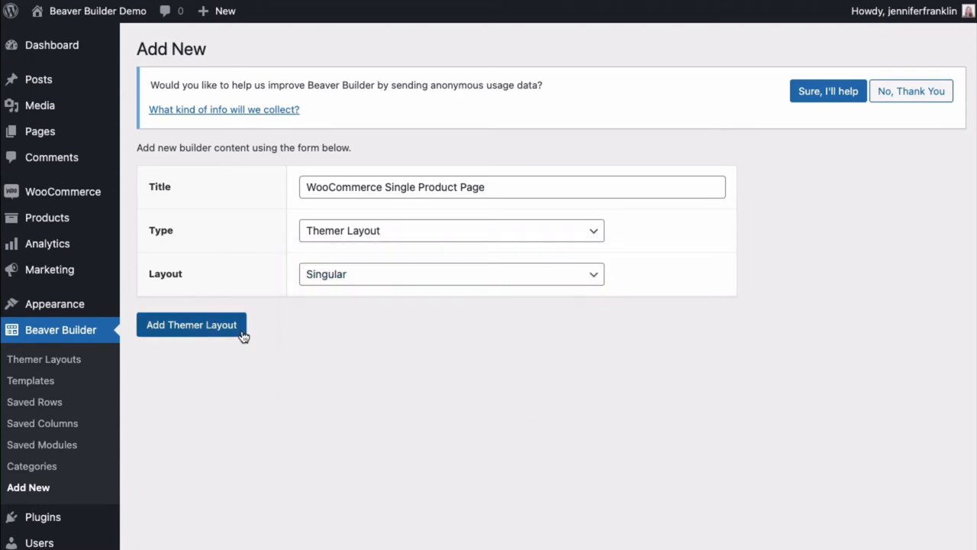
Step: Set the layout location to Product > All Products and publish it
click(191, 324)
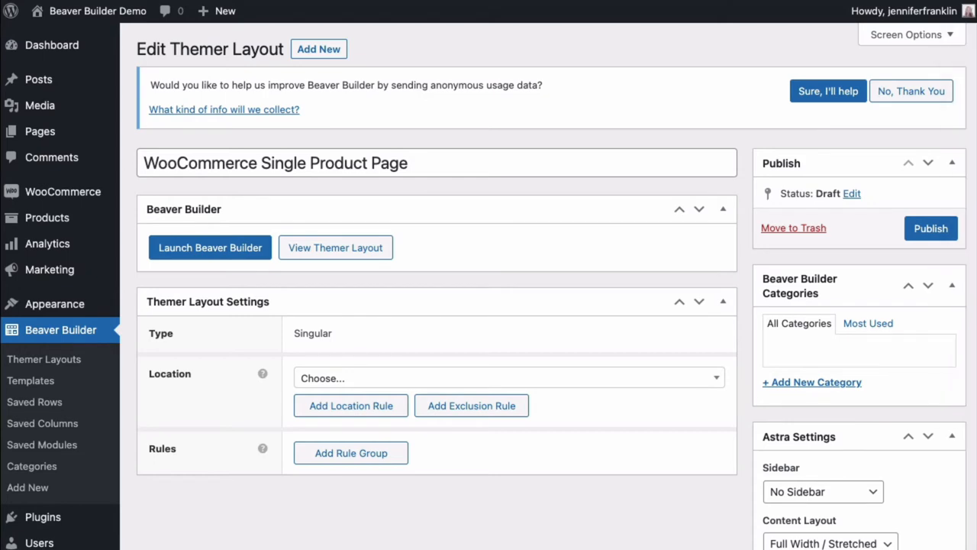
mouse_move(690, 361)
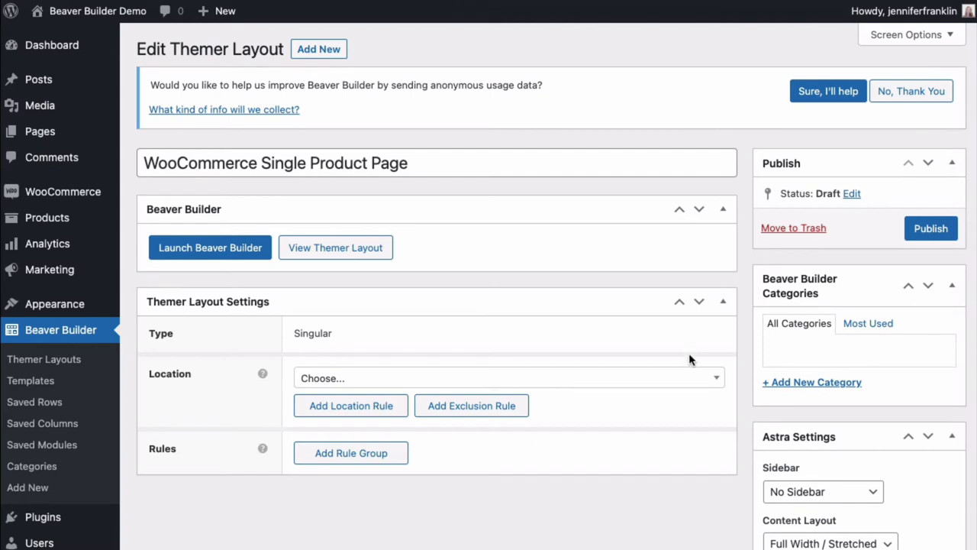
click(507, 378)
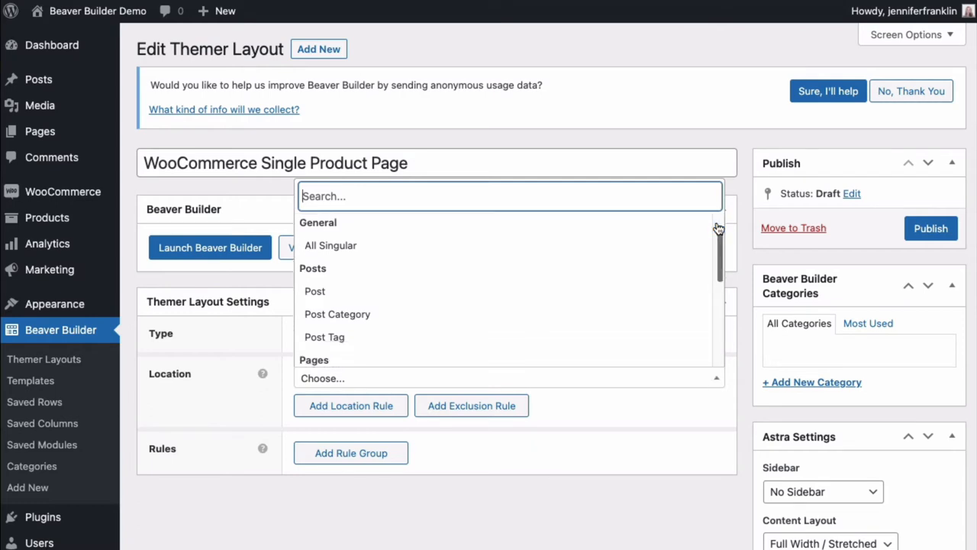
scroll(down, 3)
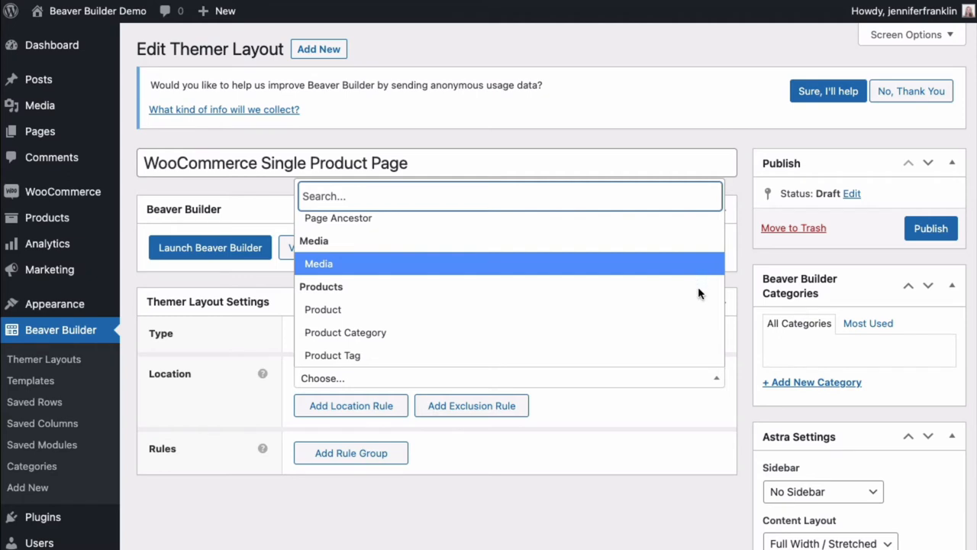
mouse_move(693, 320)
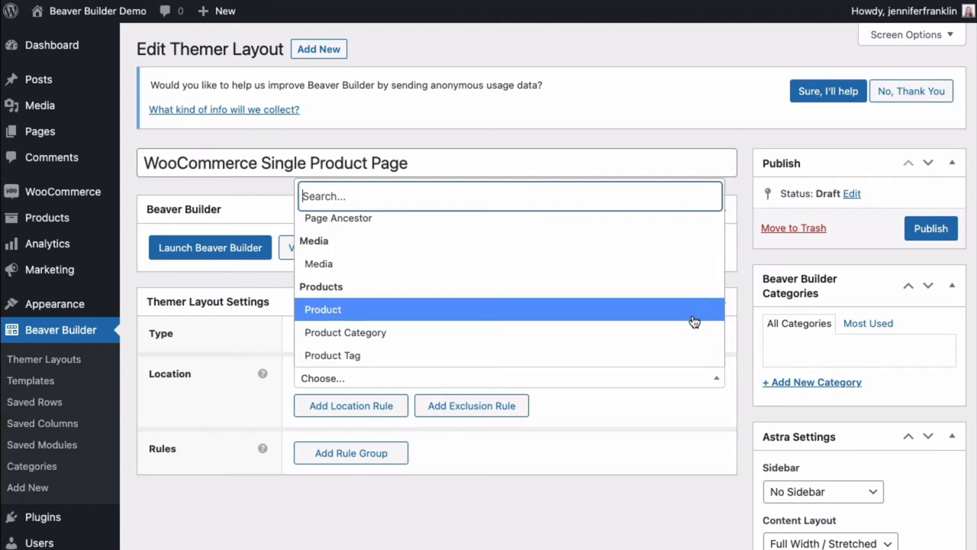
click(322, 309)
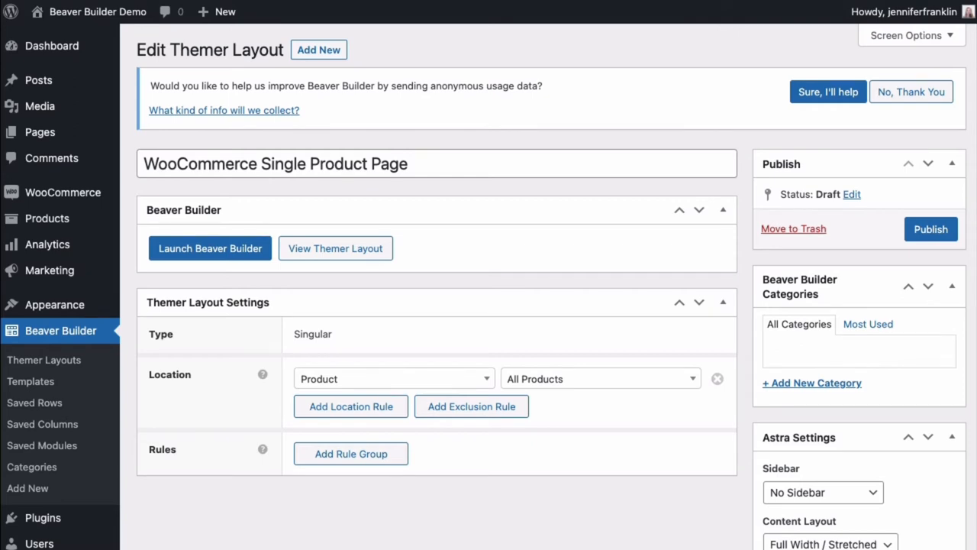
click(599, 378)
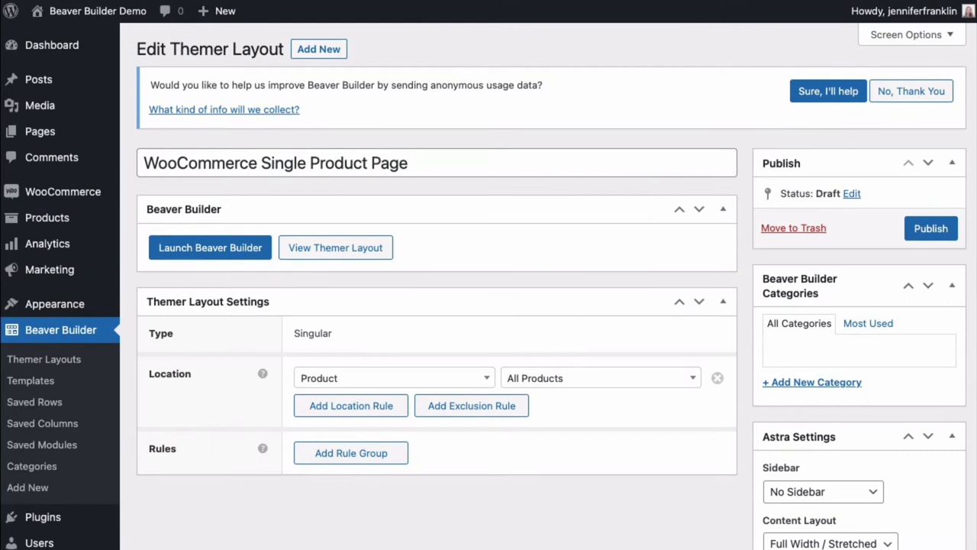
click(931, 229)
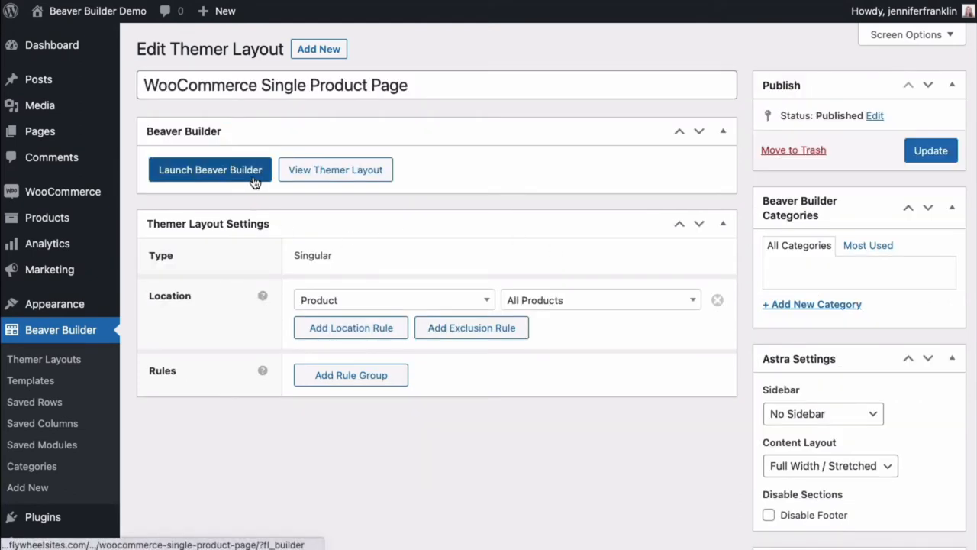
Step: Launch Beaver Builder on the layout and review the Brown Tote preview
click(210, 169)
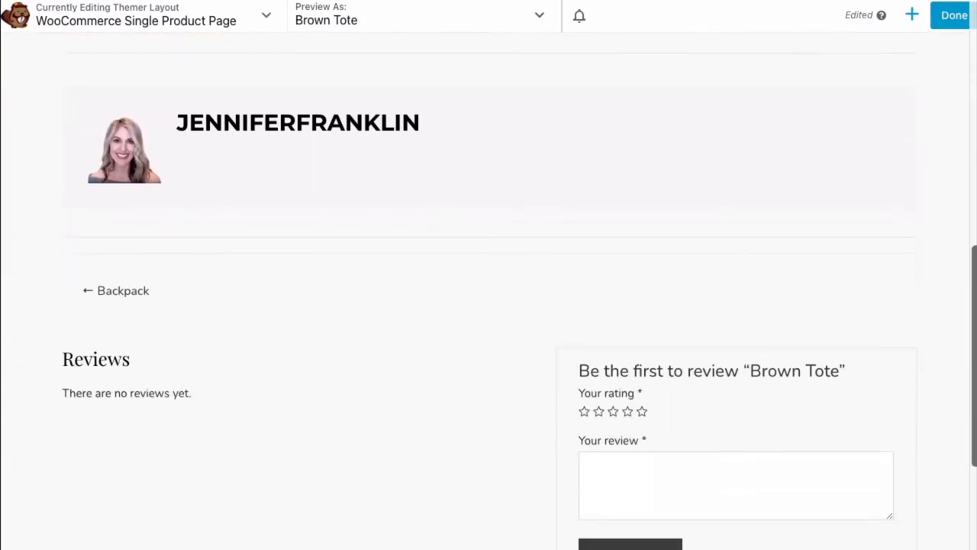
scroll(down, 3)
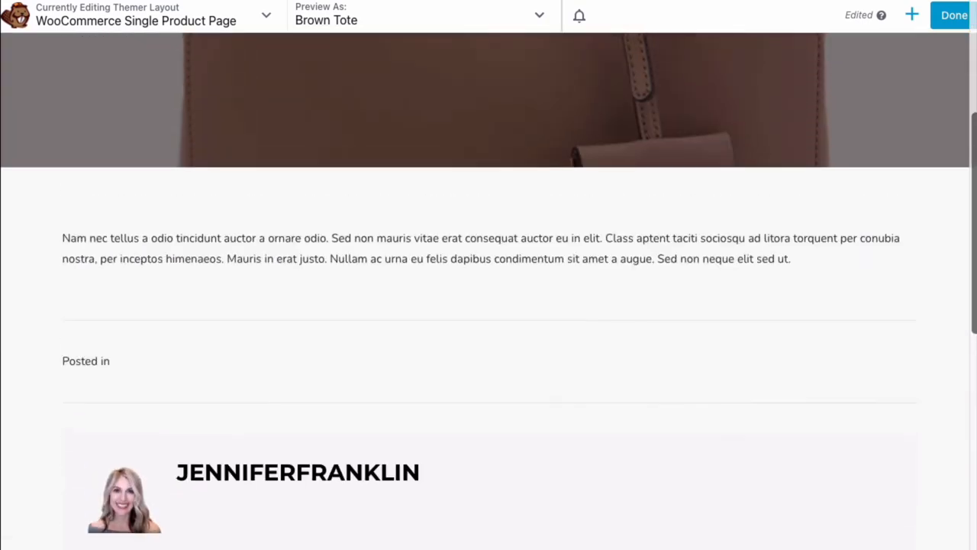
scroll(up, 3)
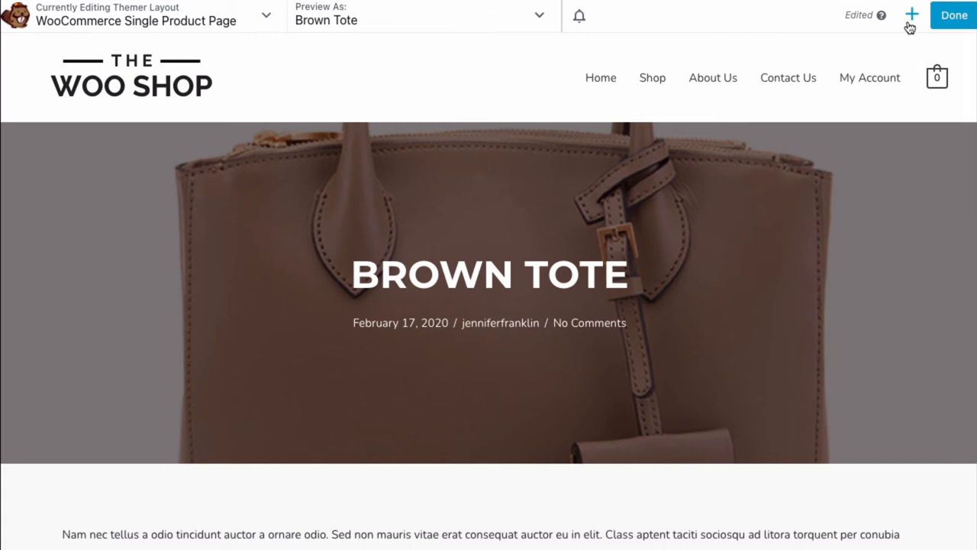
Step: Apply the Product template, replacing the existing layout
click(912, 15)
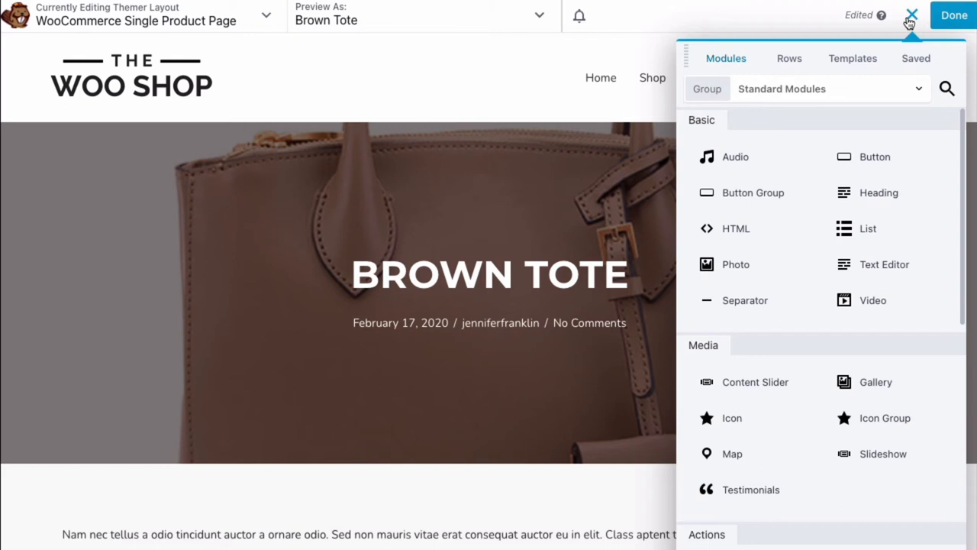
mouse_move(867, 59)
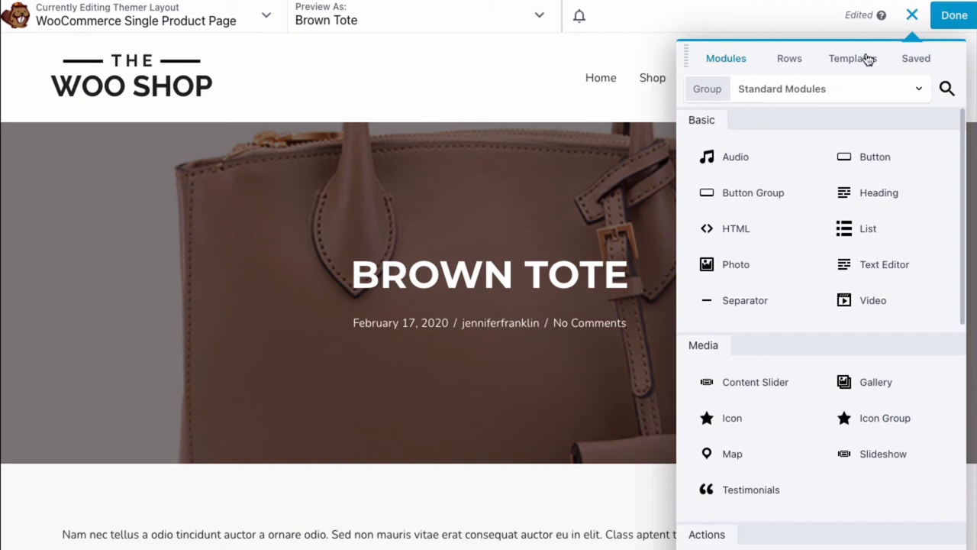
click(852, 58)
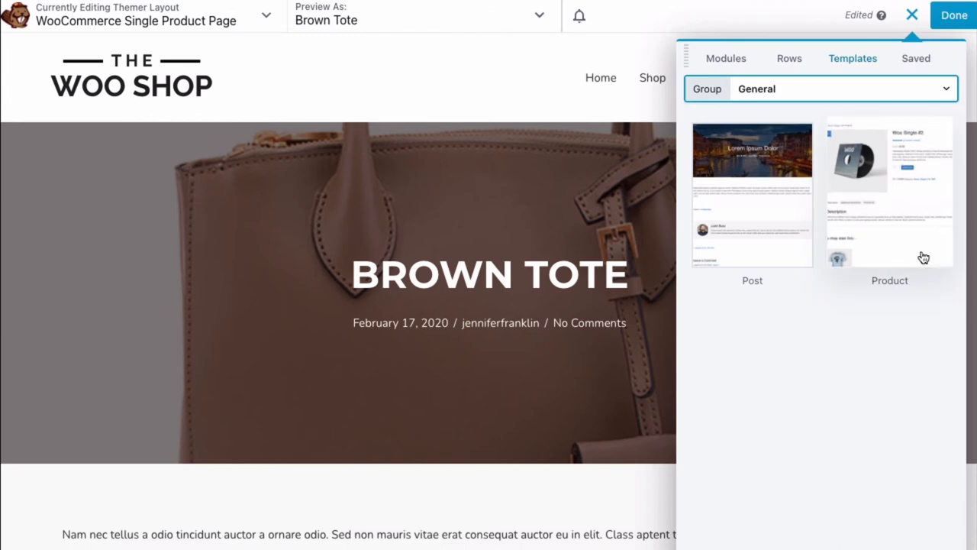
click(889, 191)
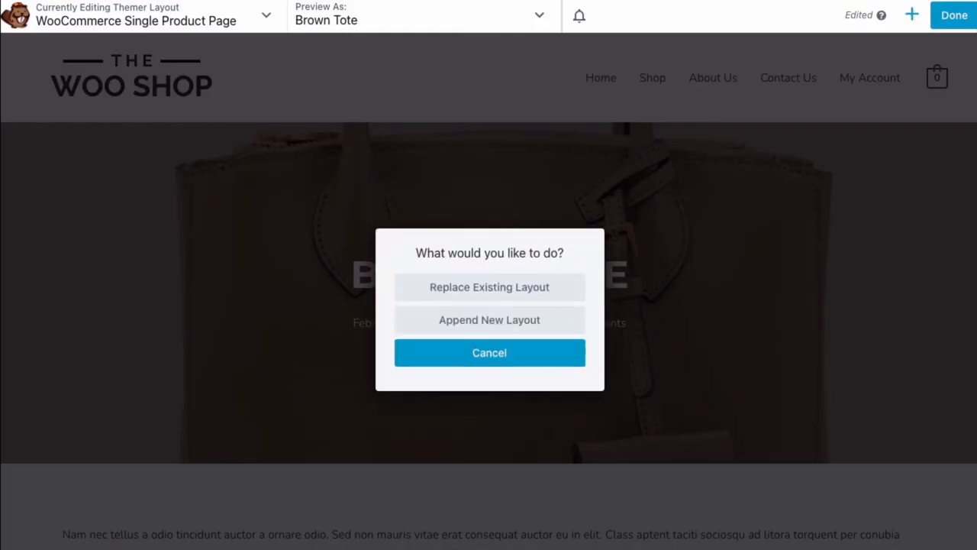
click(489, 287)
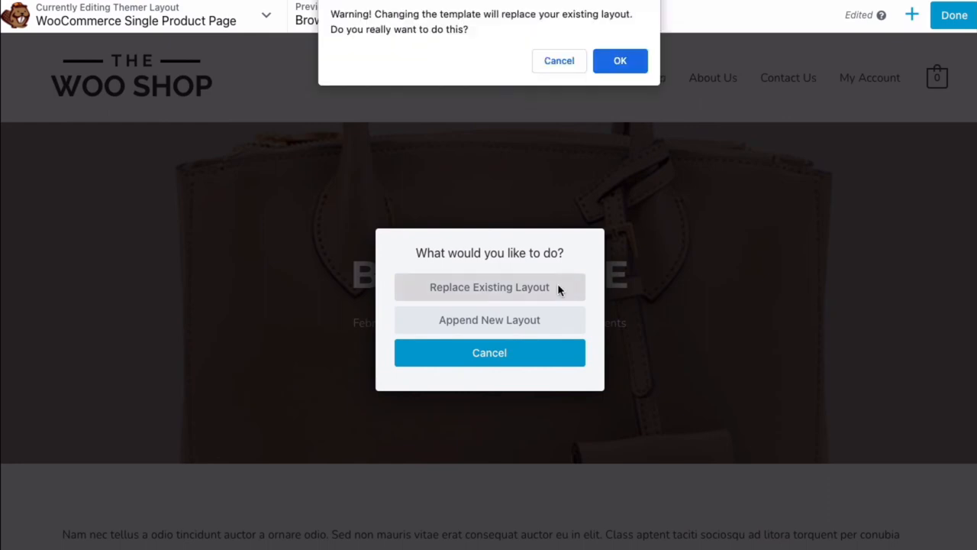
click(620, 61)
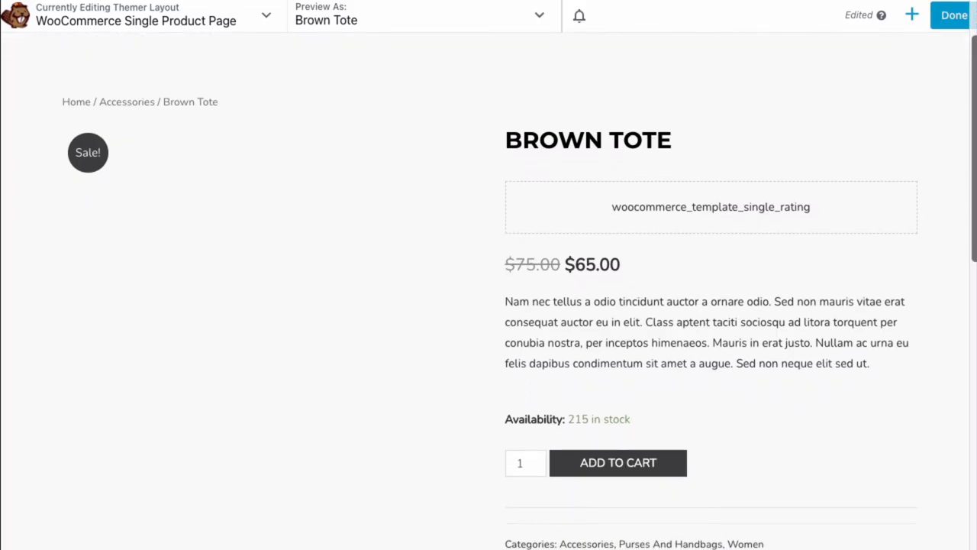
Step: Review the new Product template layout from price to add-to-cart
scroll(down, 3)
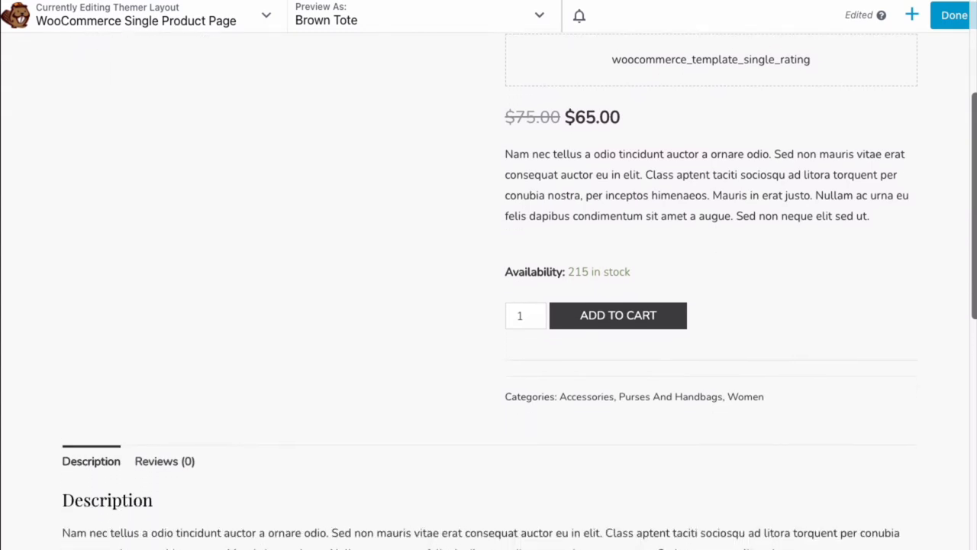
scroll(down, 3)
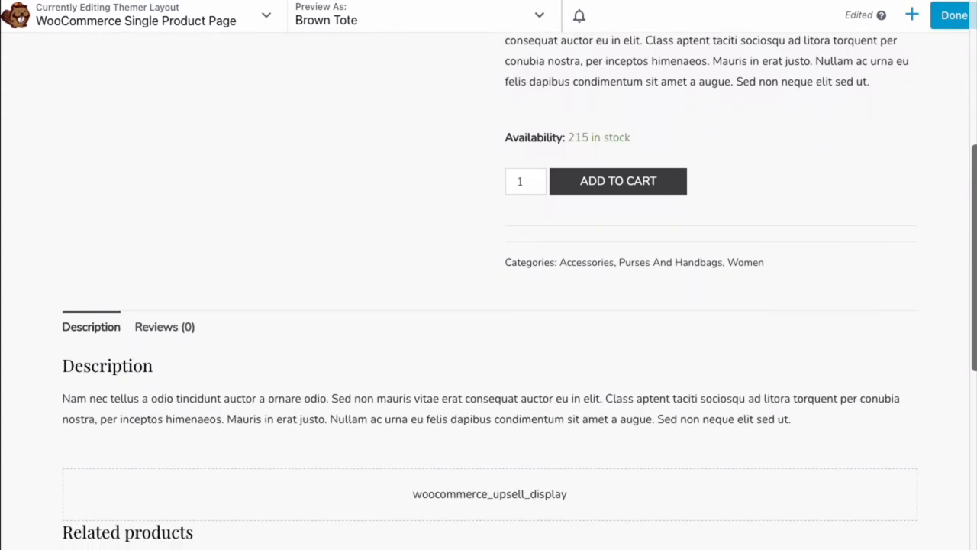
scroll(up, 3)
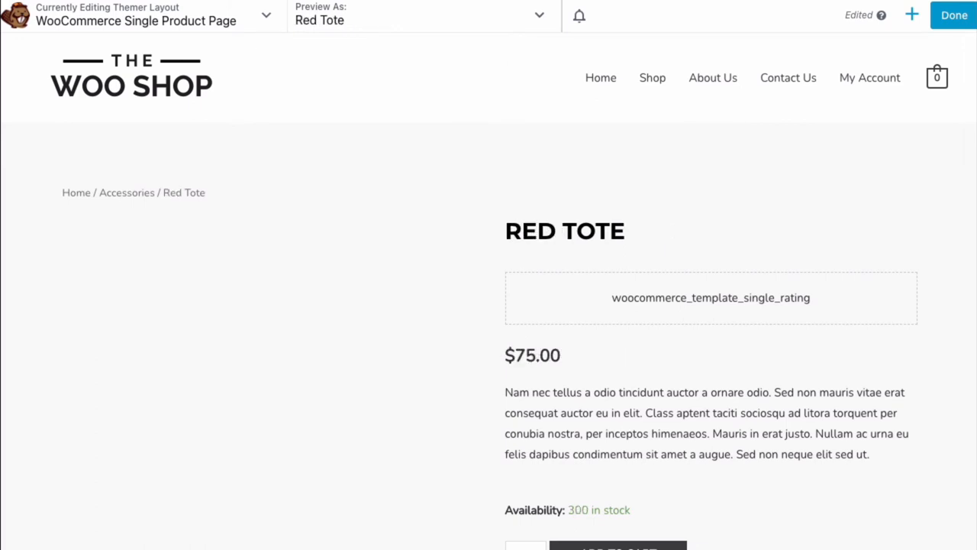
mouse_move(553, 58)
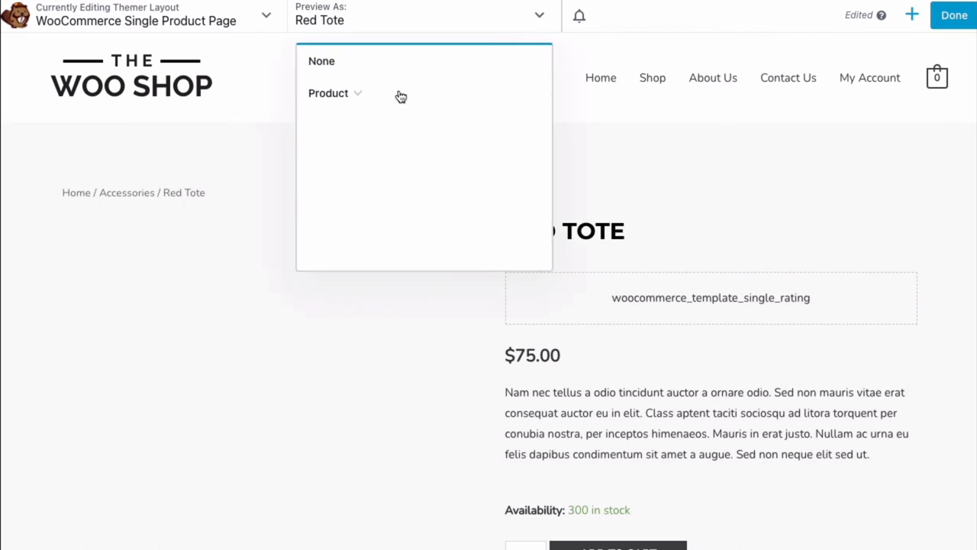
Step: Switch Preview As to the Backpack product
click(336, 93)
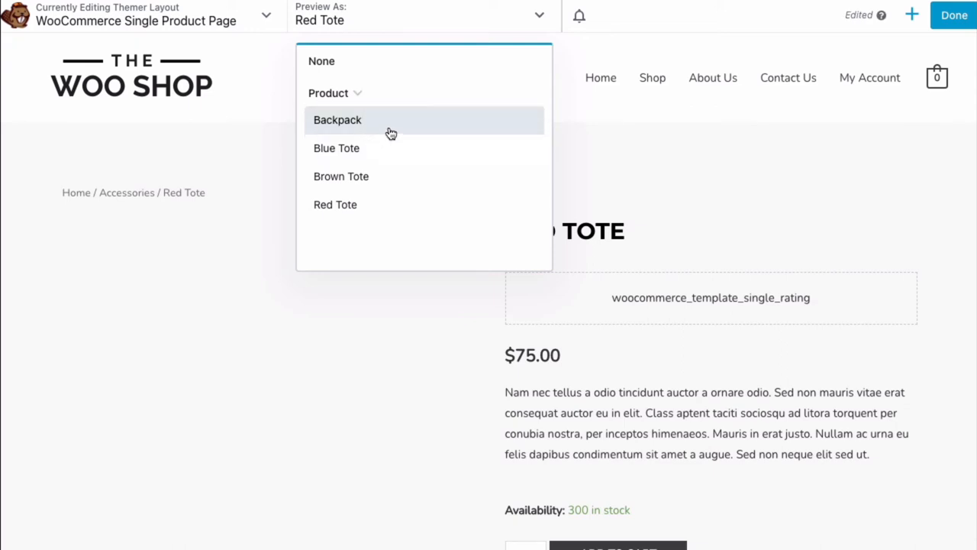
click(337, 119)
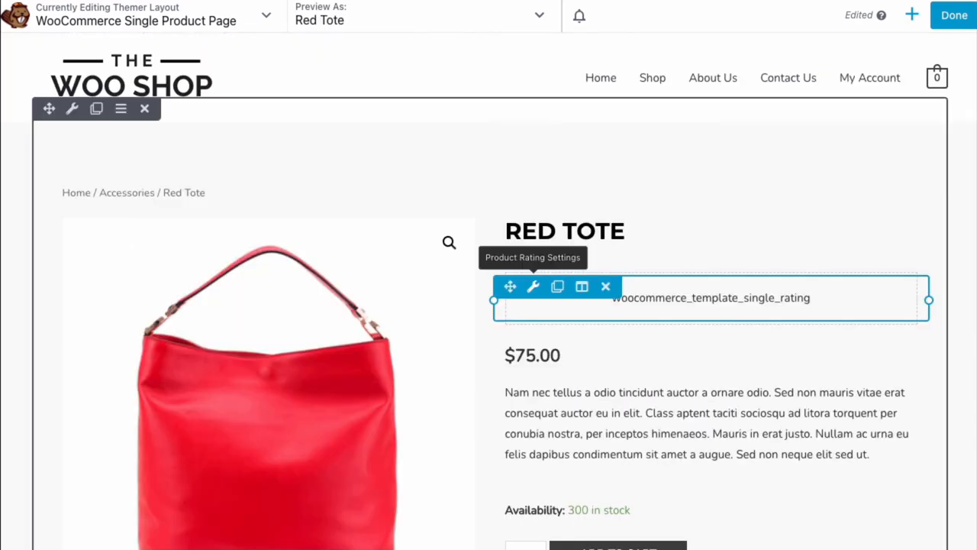
click(535, 287)
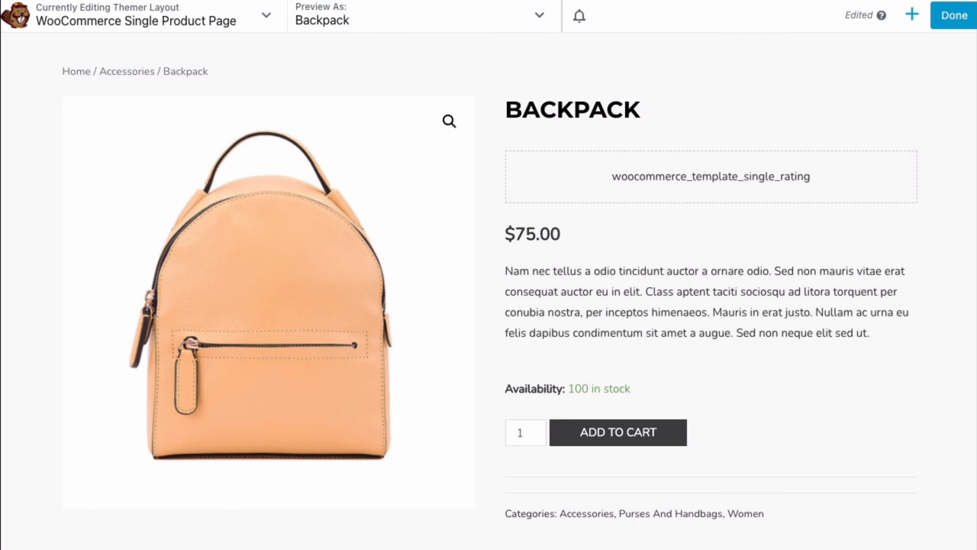
mouse_move(904, 34)
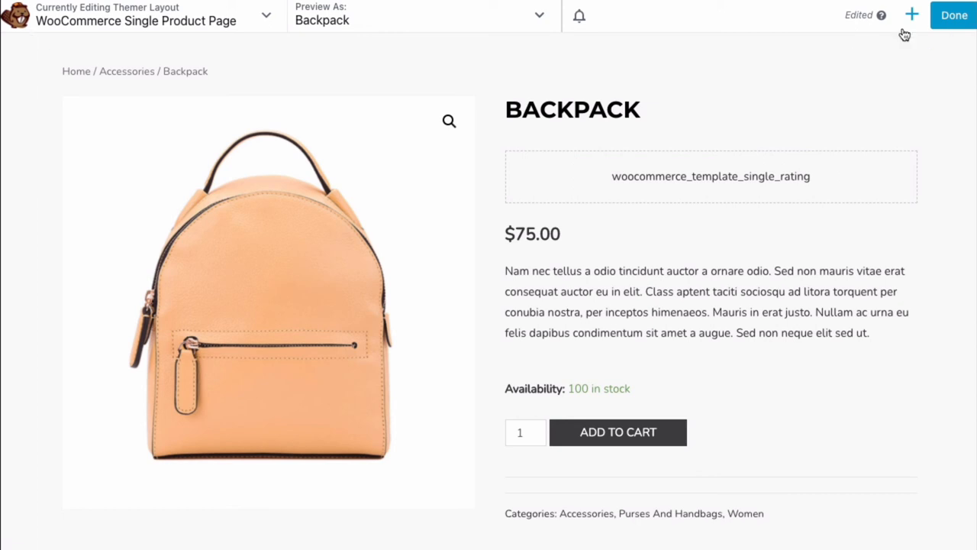
Step: Add a Related Products module from the Themer Modules group below the product description
click(910, 15)
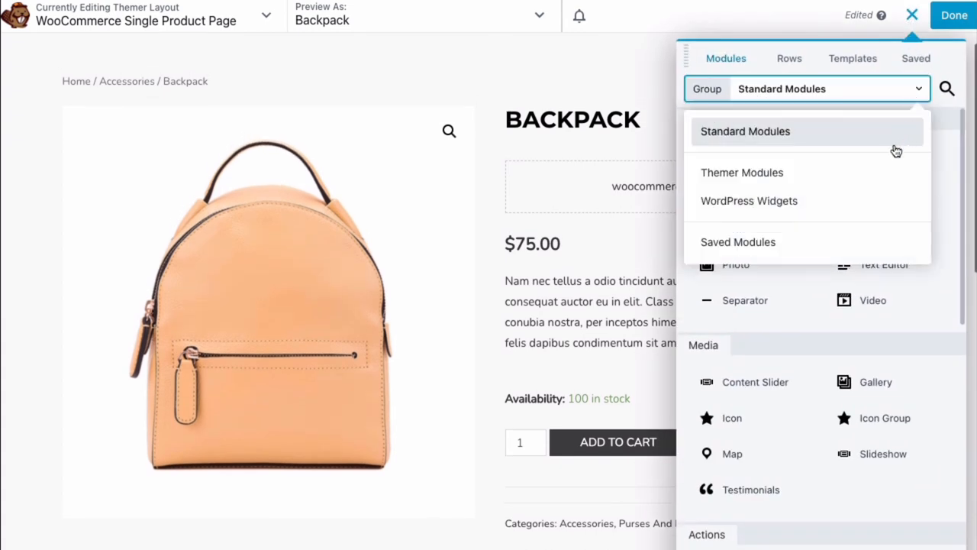
click(742, 171)
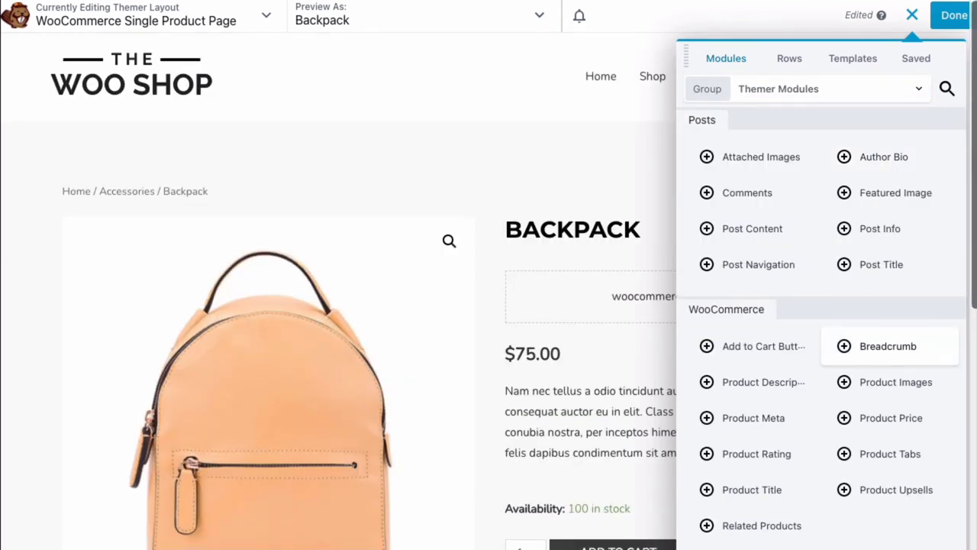
mouse_move(896, 489)
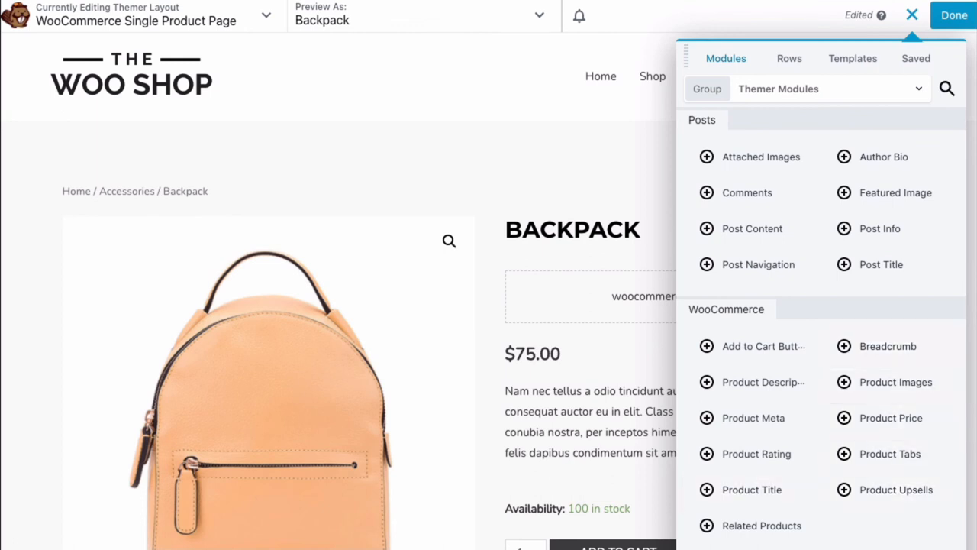
mouse_move(768, 382)
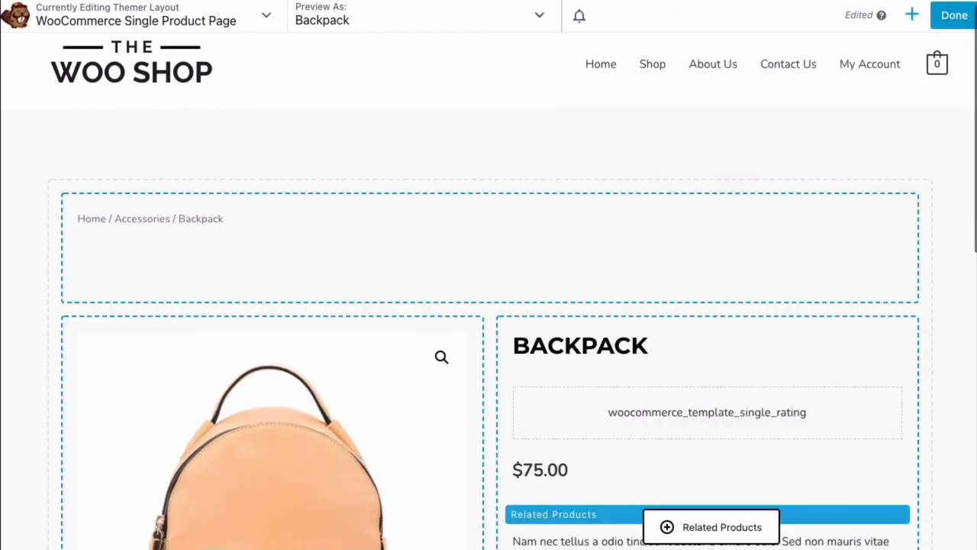
scroll(down, 3)
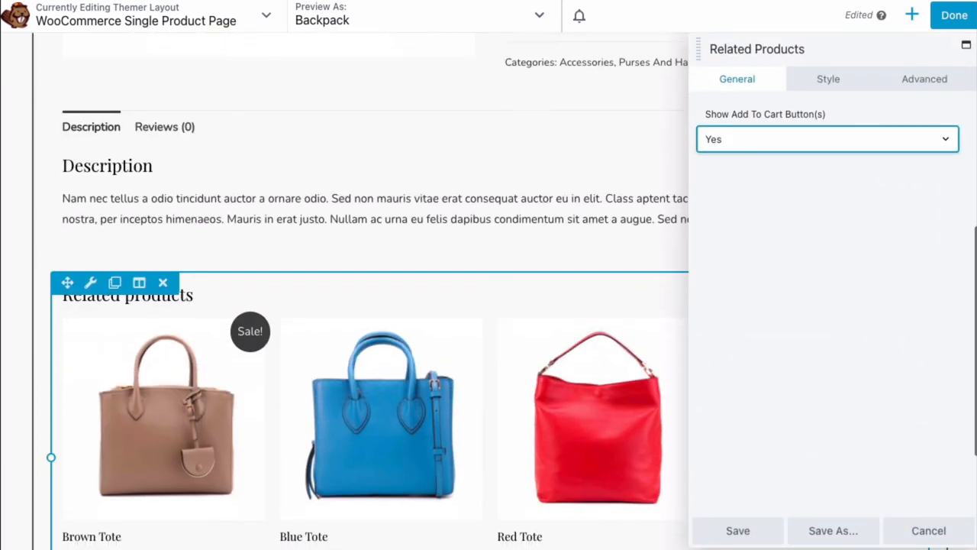
Step: Save the Related Products settings and finish editing to leave the builder
click(953, 15)
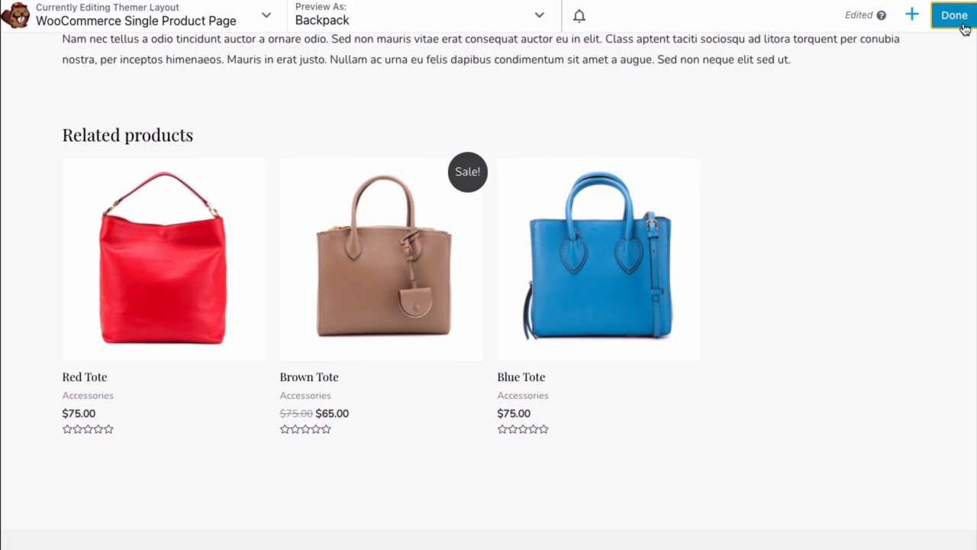
click(953, 15)
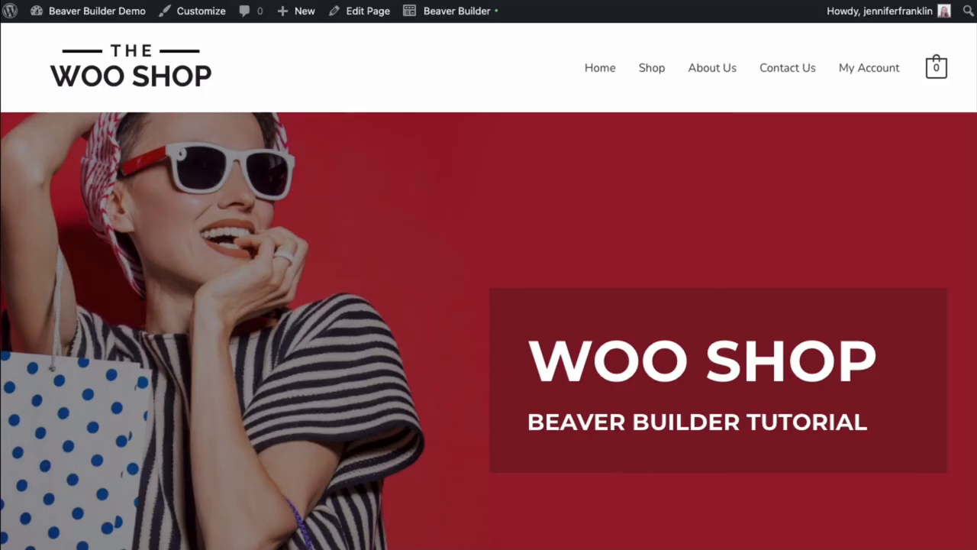